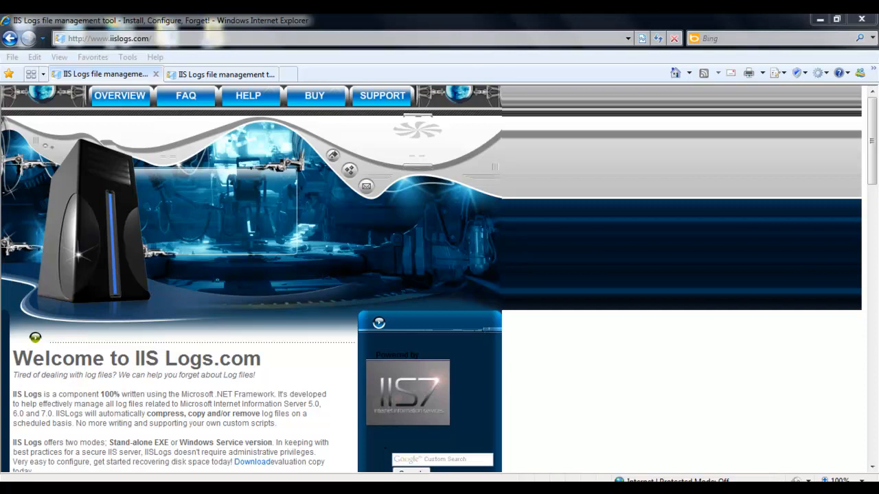
{"action": "mouse_move", "coordinate": [625, 478]}
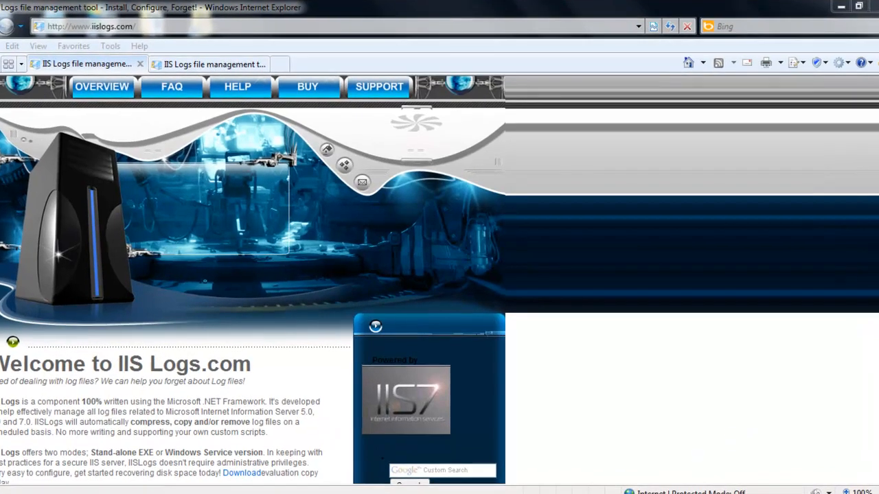
- Go to the iislogs.com Downloads page and reach the list of 30-day evaluation versions
{"action": "scroll", "scroll_direction": "down", "scroll_amount": 3}
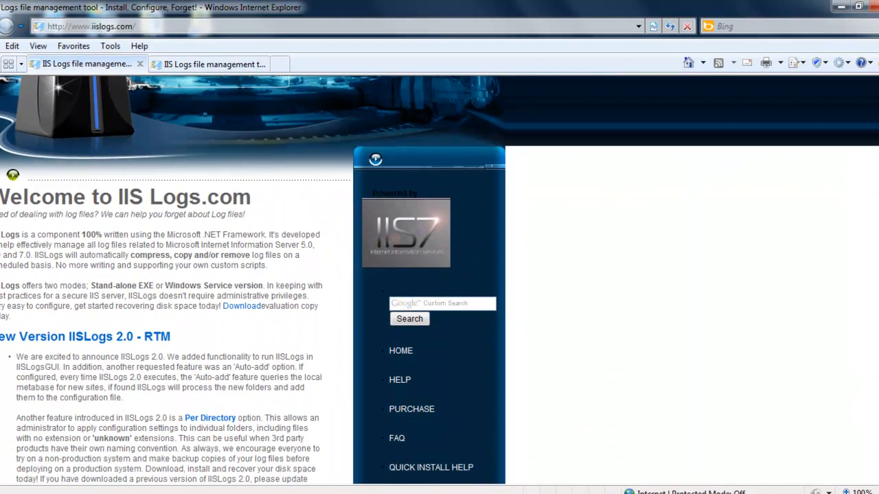
{"action": "scroll", "scroll_direction": "down", "scroll_amount": 3}
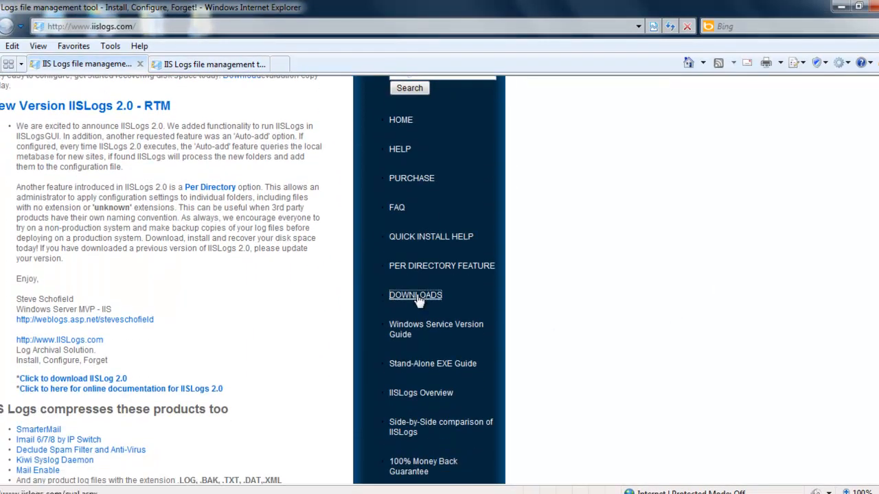
{"action": "left_click", "coordinate": [414, 294]}
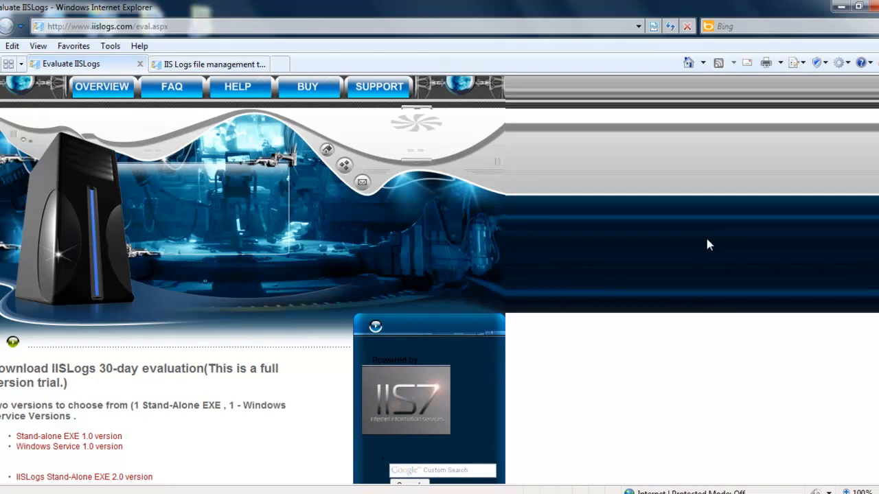
{"action": "scroll", "scroll_direction": "down", "scroll_amount": 3}
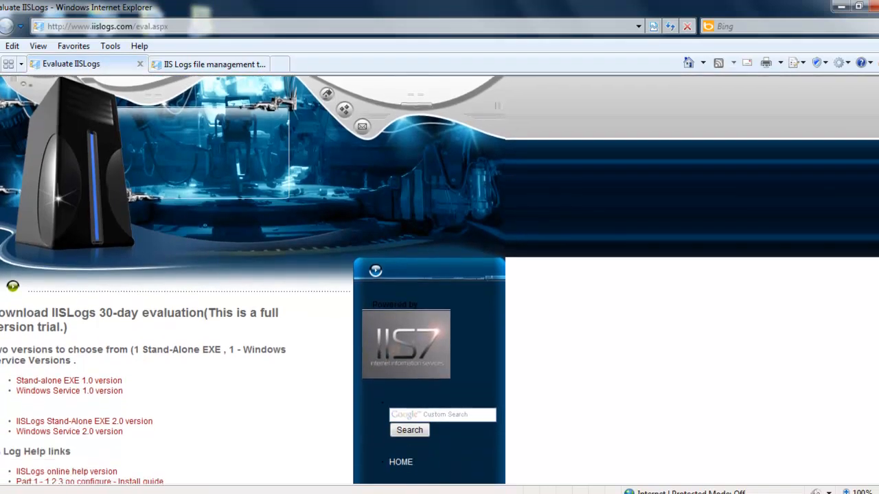
{"action": "scroll", "scroll_direction": "down", "scroll_amount": 3}
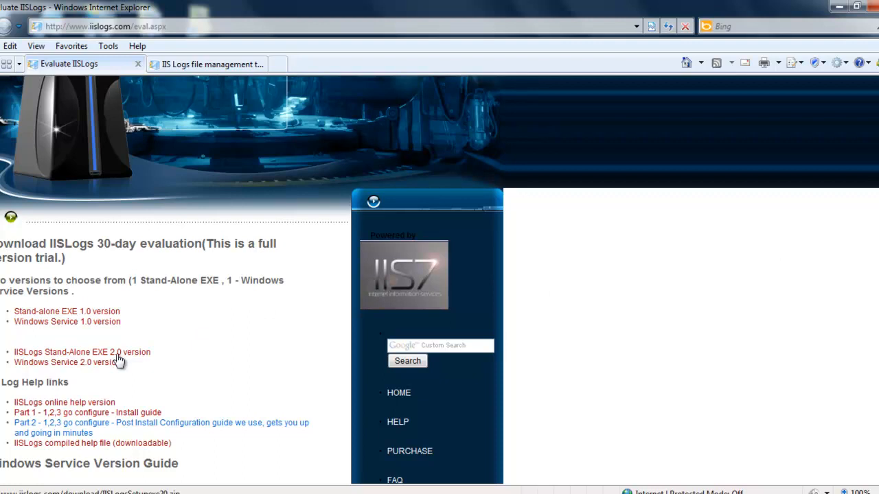
- Save the IISLogs Stand-Alone EXE 2.0 zip to the Desktop
{"action": "left_click", "coordinate": [83, 352]}
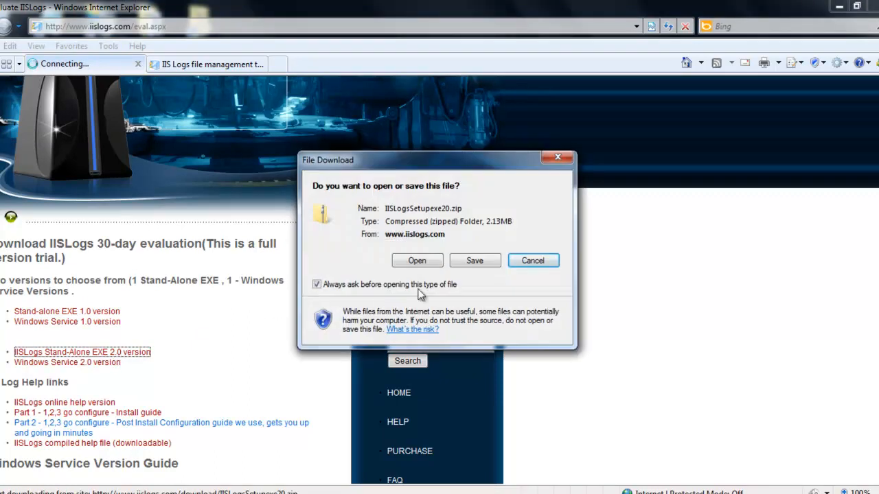
{"action": "left_click", "coordinate": [475, 261]}
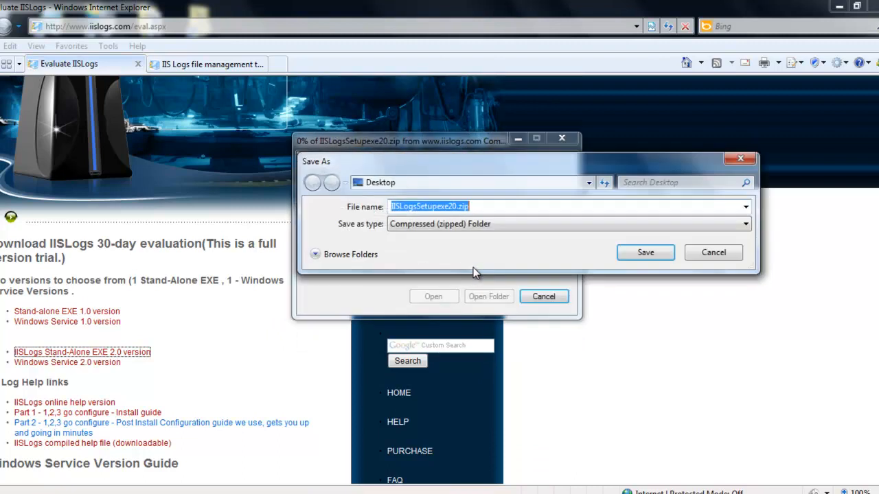
{"action": "left_click", "coordinate": [645, 253]}
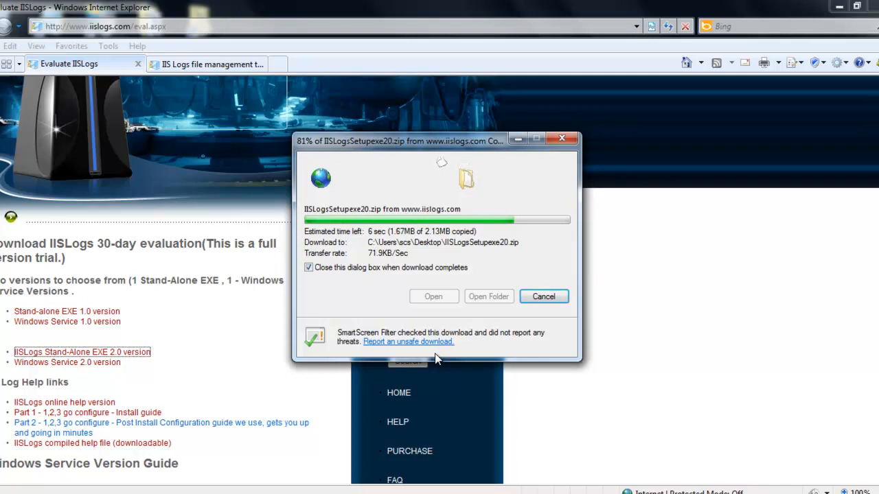
{"action": "mouse_move", "coordinate": [487, 205]}
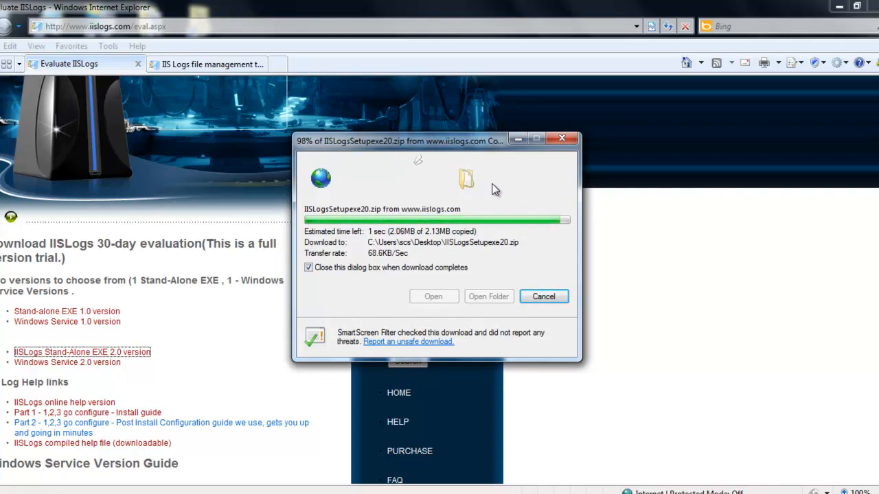
{"action": "mouse_move", "coordinate": [502, 184]}
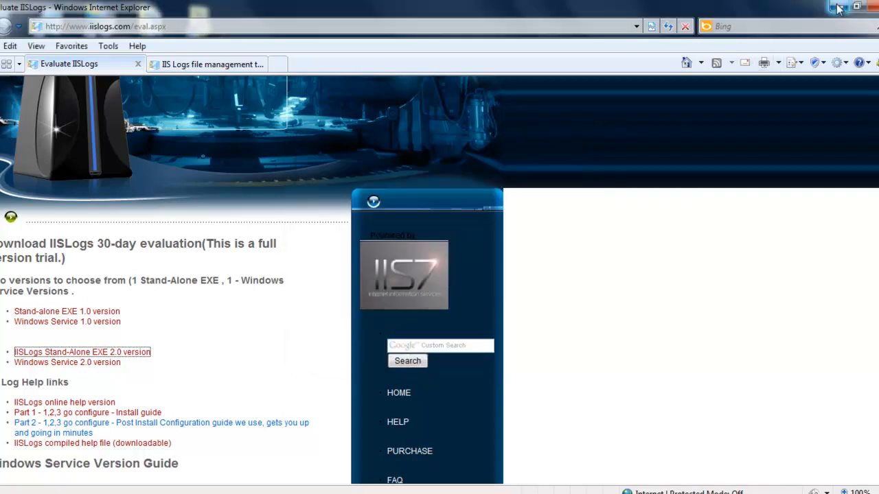
- Extract the downloaded IISLogs zip from the Desktop into the IISLogsSetupexe20 folder
{"action": "left_click", "coordinate": [838, 7]}
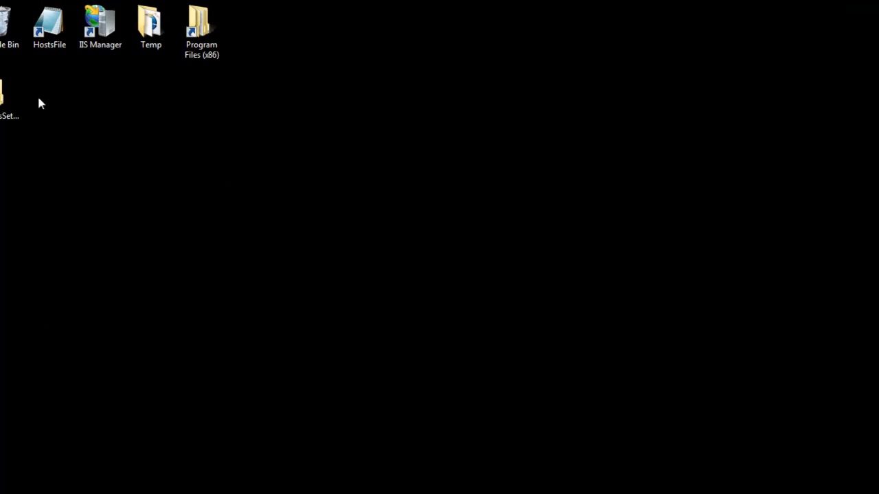
{"action": "left_click", "coordinate": [36, 126]}
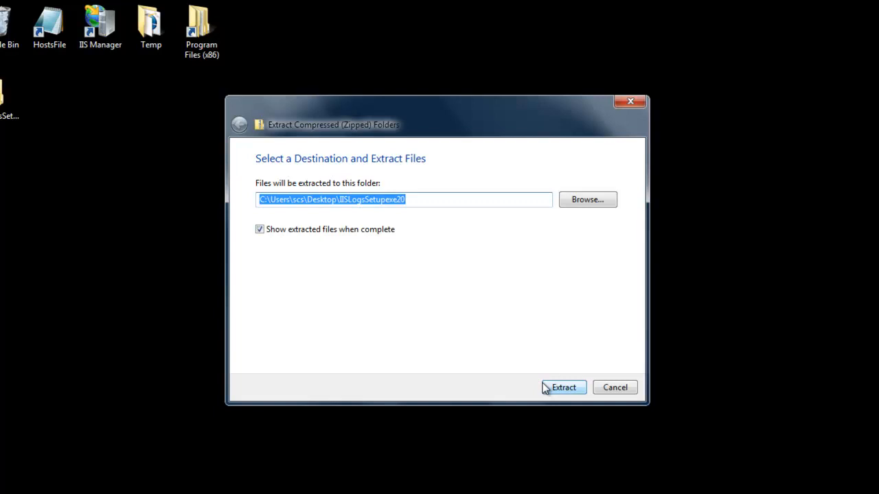
{"action": "left_click", "coordinate": [563, 387]}
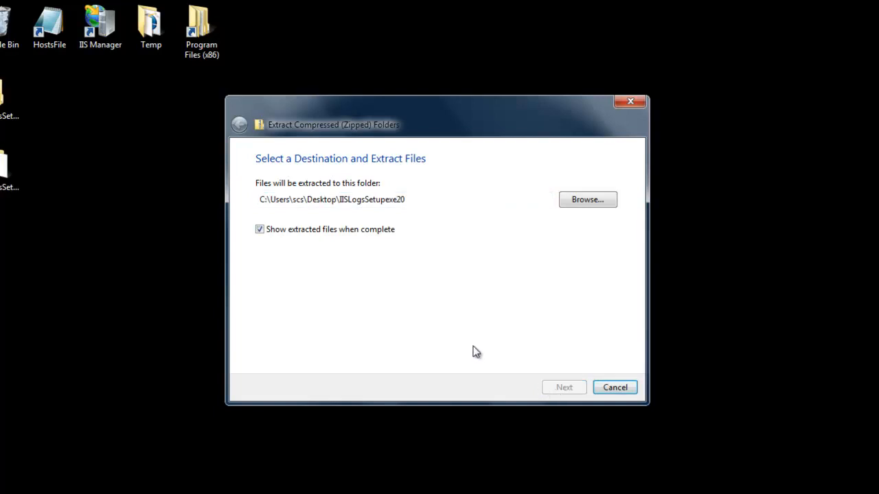
{"action": "left_click", "coordinate": [563, 388]}
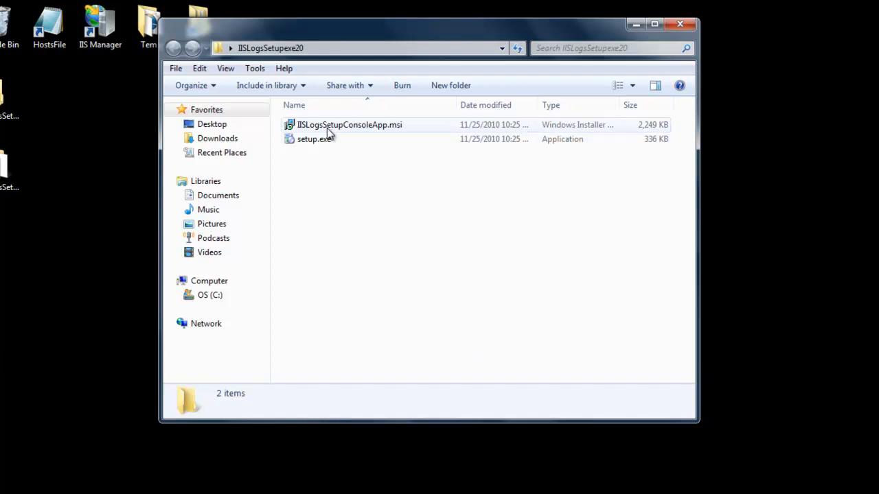
- Run setup.exe from IISLogsSetupexe20 and allow the unverified installer to start
{"action": "left_click", "coordinate": [313, 139]}
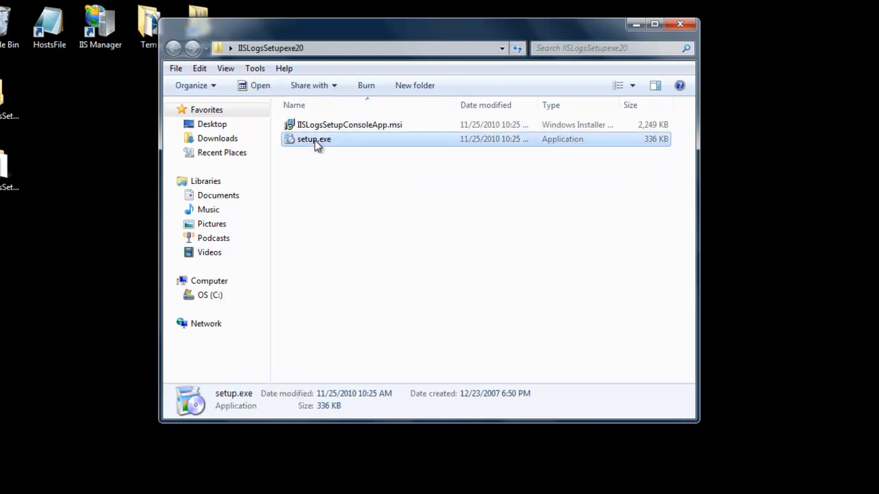
{"action": "double_click", "coordinate": [313, 138]}
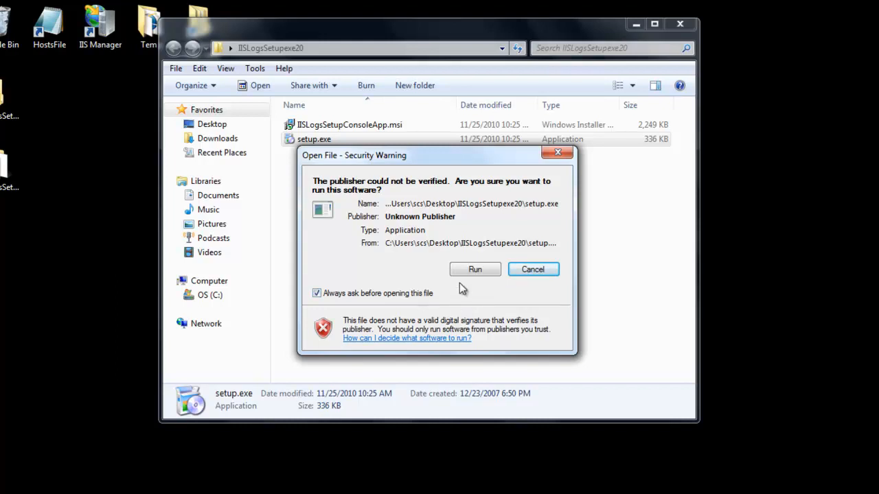
{"action": "left_click", "coordinate": [475, 269]}
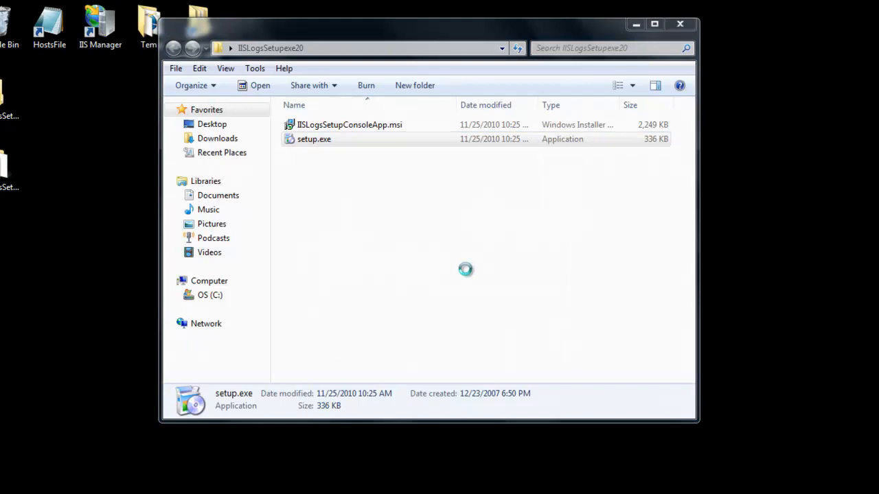
{"action": "double_click", "coordinate": [313, 139]}
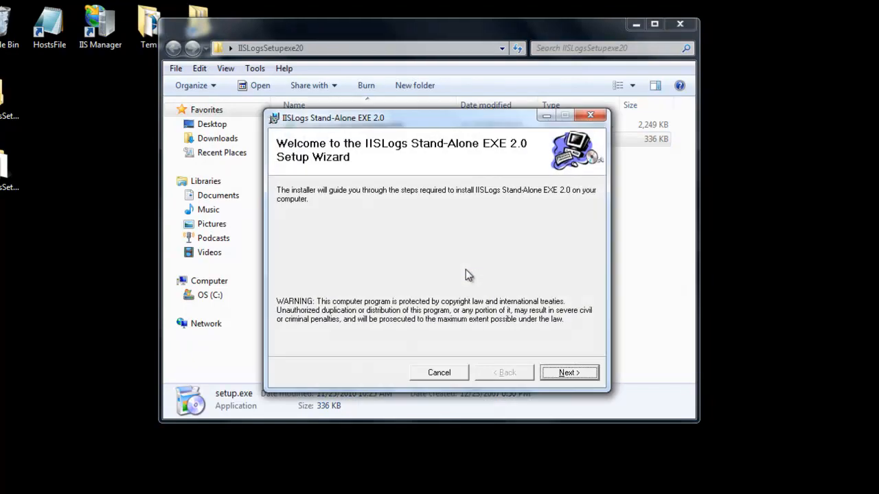
{"action": "mouse_move", "coordinate": [549, 381]}
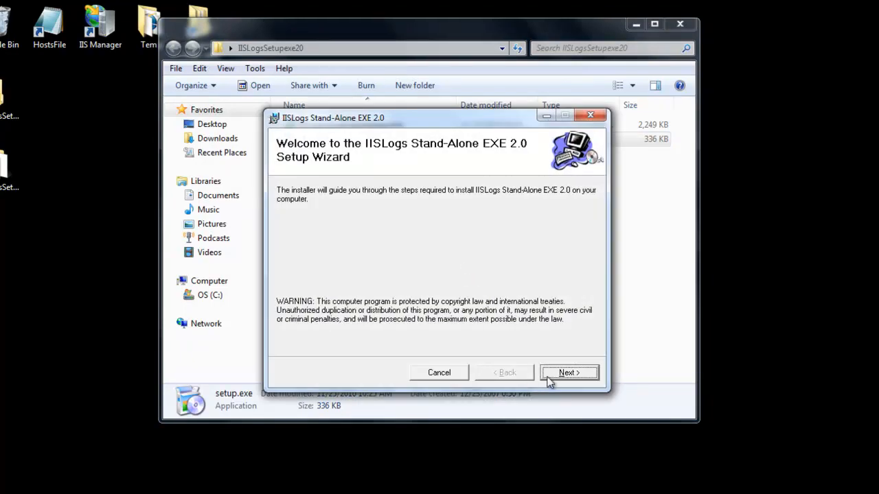
- Agree to the IISLogs license and continue to the Select Installation Folder step
{"action": "left_click", "coordinate": [569, 372]}
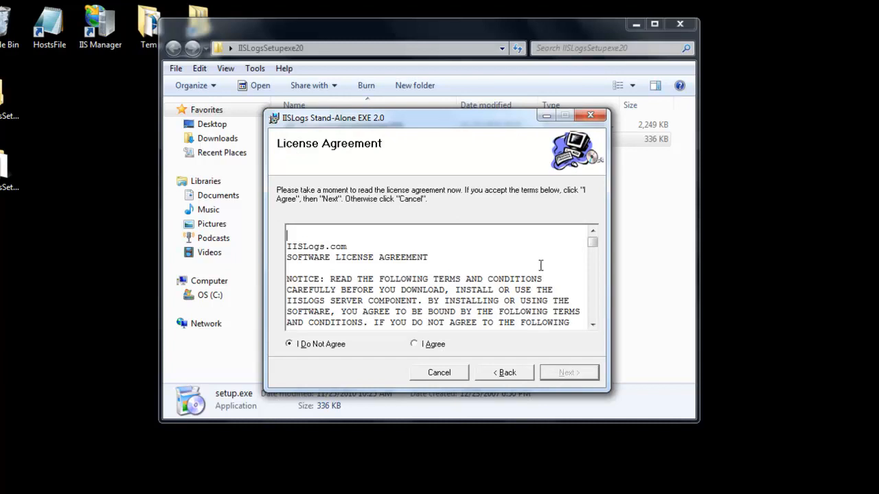
{"action": "scroll", "scroll_direction": "down", "scroll_amount": 3}
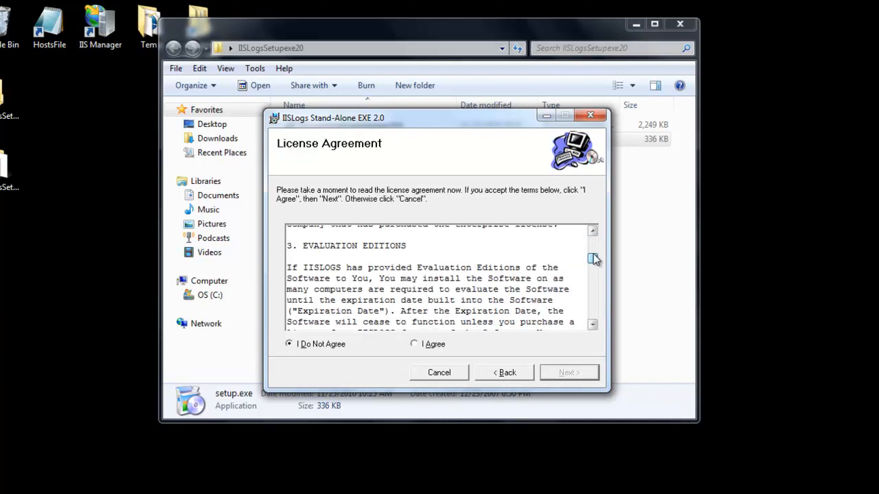
{"action": "left_click", "coordinate": [593, 260]}
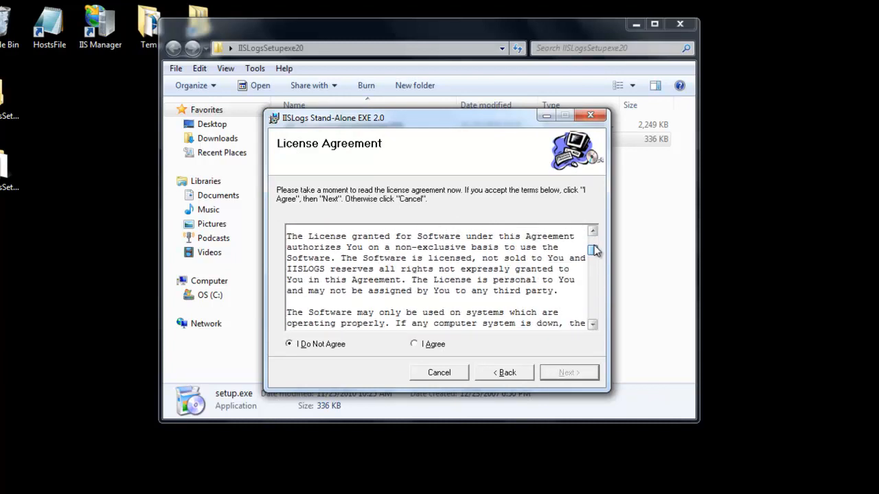
{"action": "left_click", "coordinate": [415, 343]}
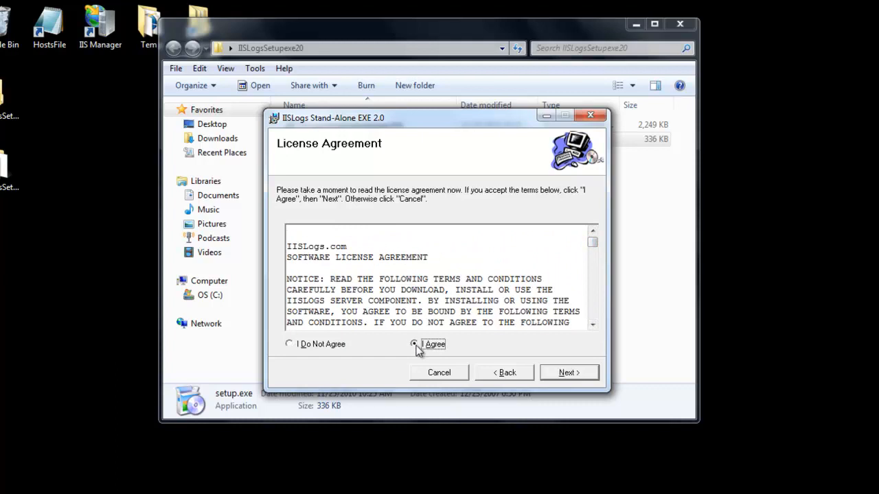
{"action": "left_click", "coordinate": [569, 373]}
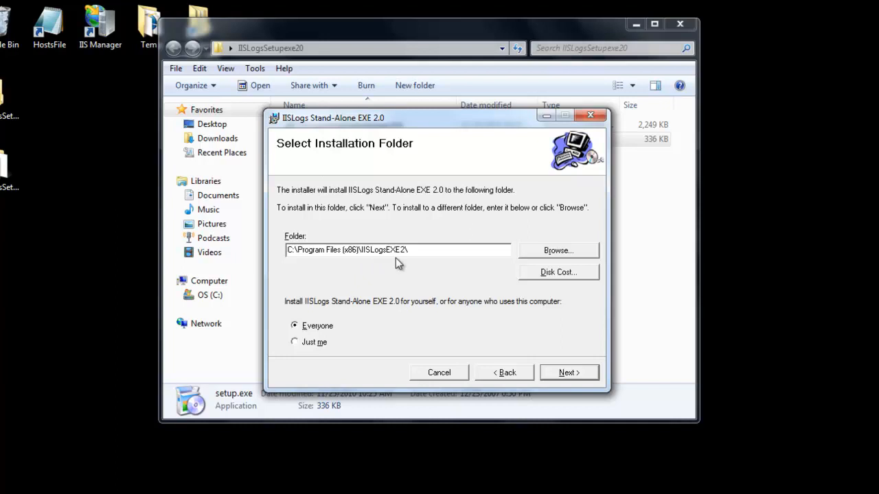
{"action": "mouse_move", "coordinate": [424, 267]}
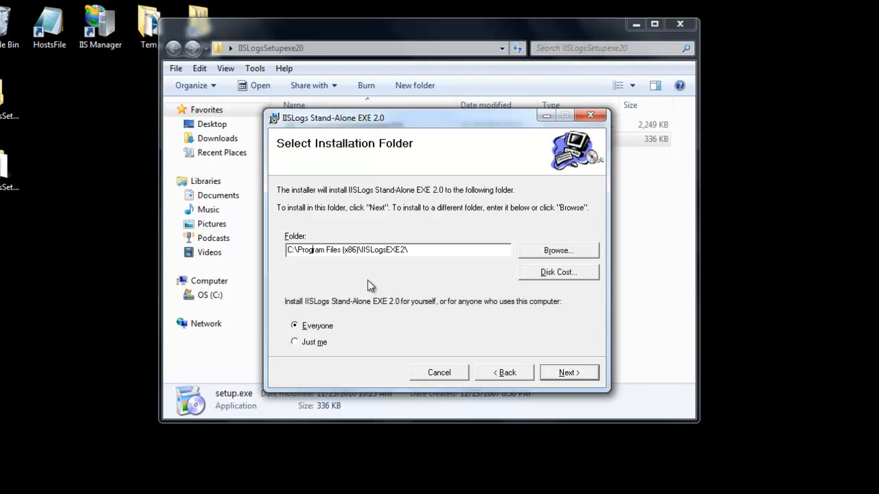
{"action": "mouse_move", "coordinate": [568, 372]}
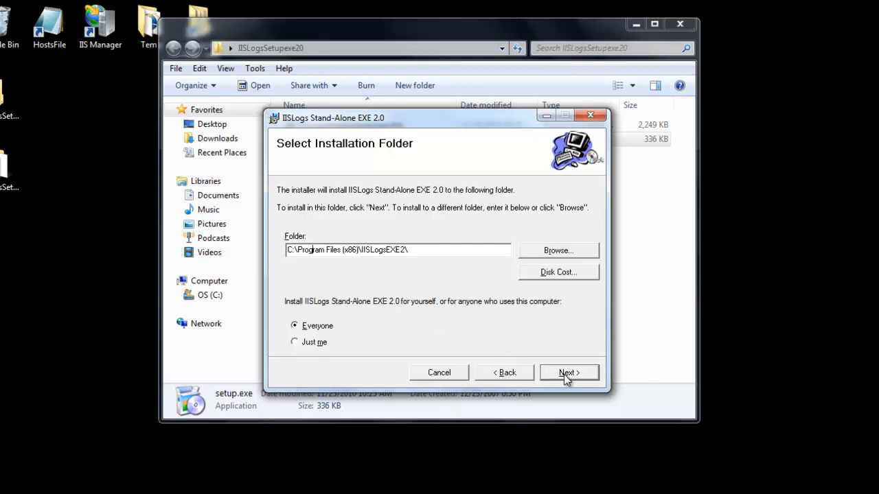
- Keep the default folder for Everyone and start the installation
{"action": "left_click", "coordinate": [568, 372]}
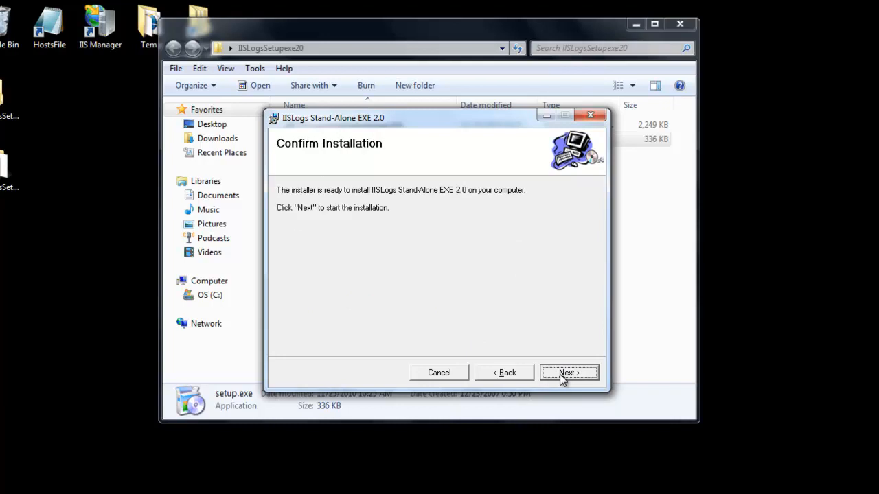
{"action": "left_click", "coordinate": [569, 372]}
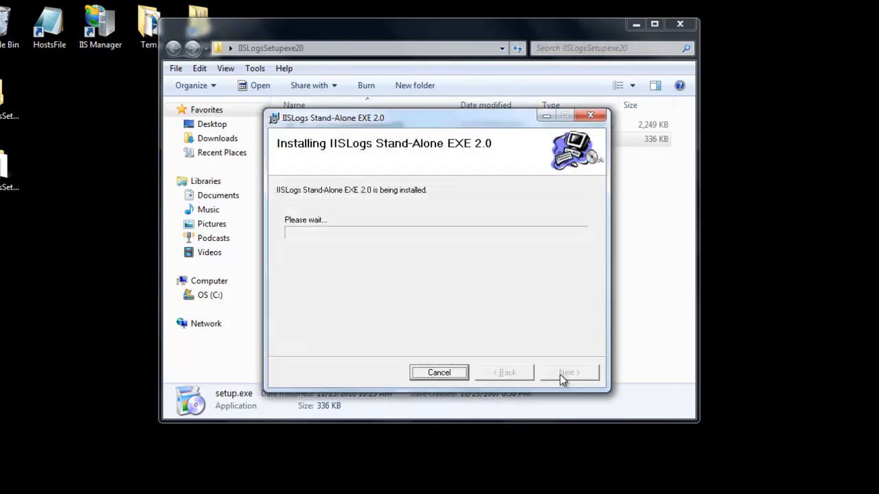
{"action": "mouse_move", "coordinate": [460, 253]}
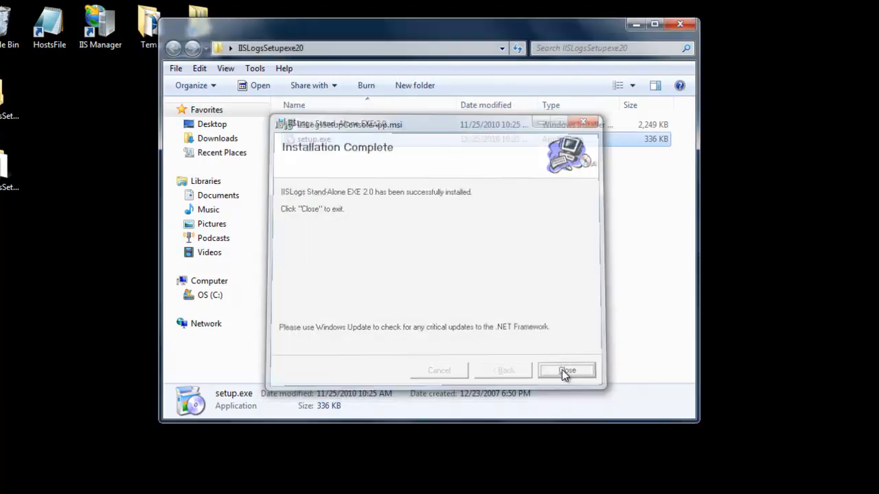
- Finish the installer and check the IISLogsEXE2 folder under Program Files (x86)
{"action": "left_click", "coordinate": [567, 371]}
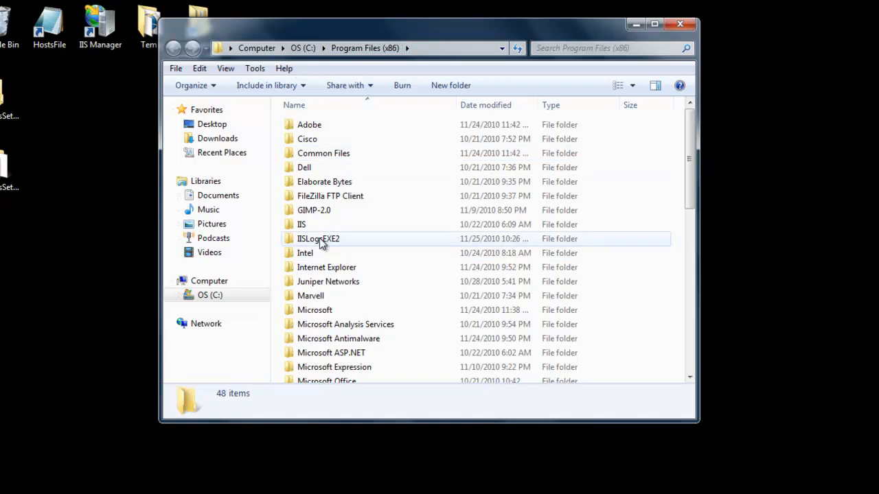
{"action": "left_click", "coordinate": [318, 239]}
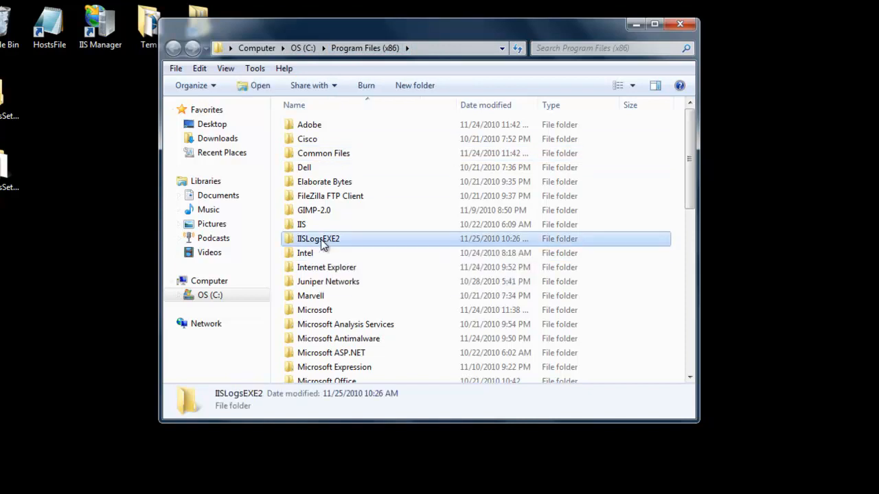
{"action": "double_click", "coordinate": [319, 239]}
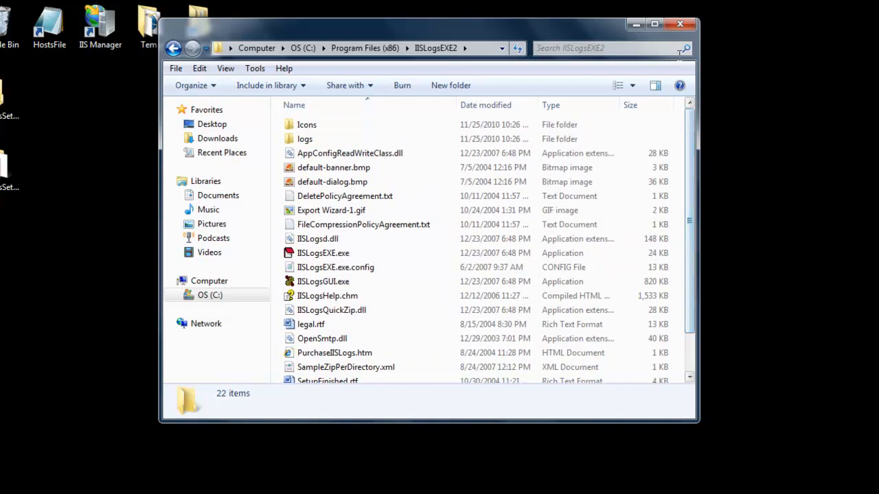
{"action": "left_click", "coordinate": [680, 25]}
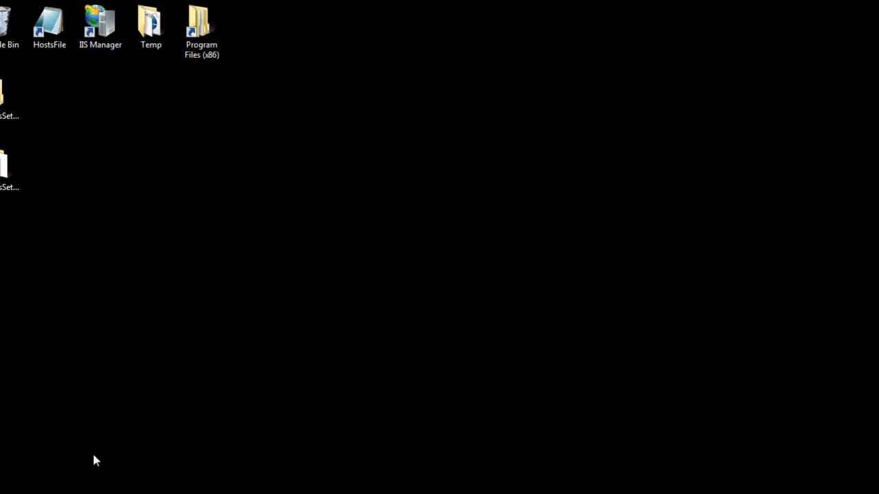
- Expand the IISLogsEXE2 group under All Programs to show its four shortcuts
{"action": "left_click", "coordinate": [14, 487]}
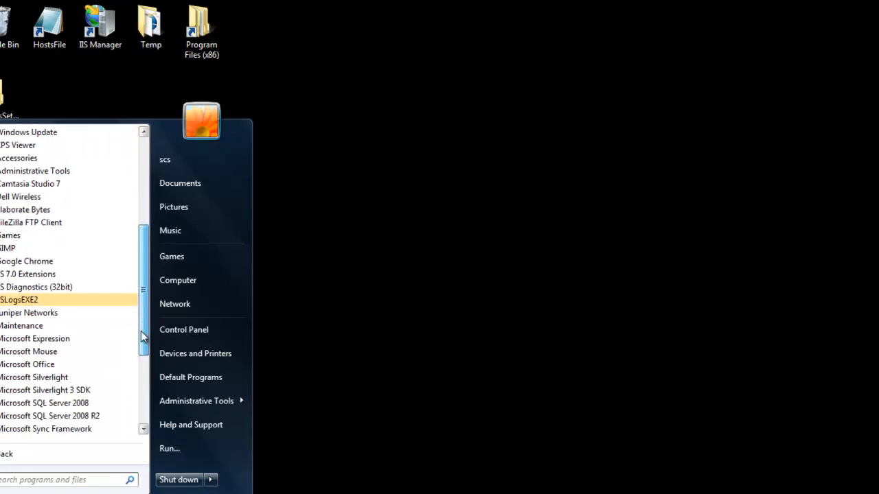
{"action": "left_click", "coordinate": [19, 300]}
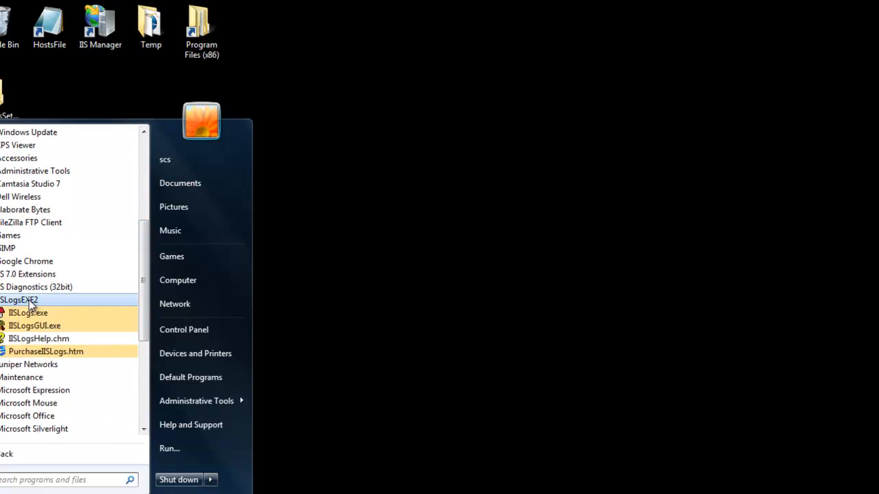
{"action": "mouse_move", "coordinate": [34, 326]}
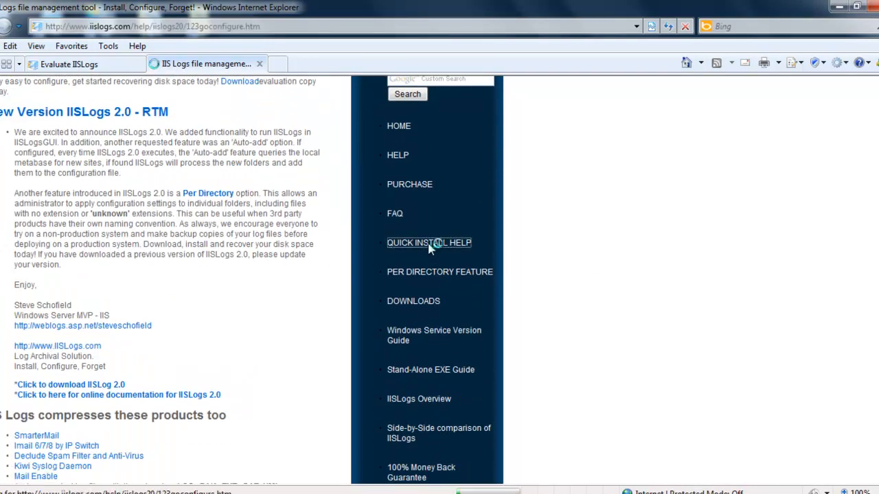
- Go to the Quick Install Help article '1, 2, 3 go configure'
{"action": "left_click", "coordinate": [429, 242]}
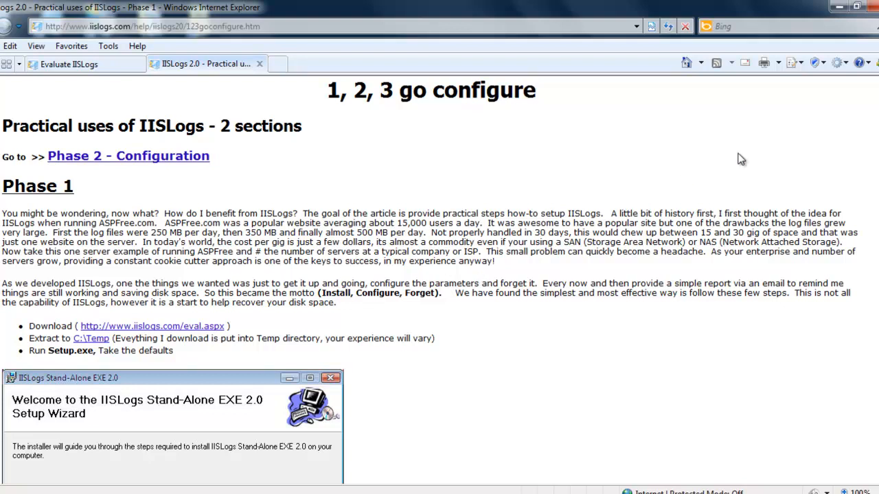
{"action": "mouse_move", "coordinate": [772, 163]}
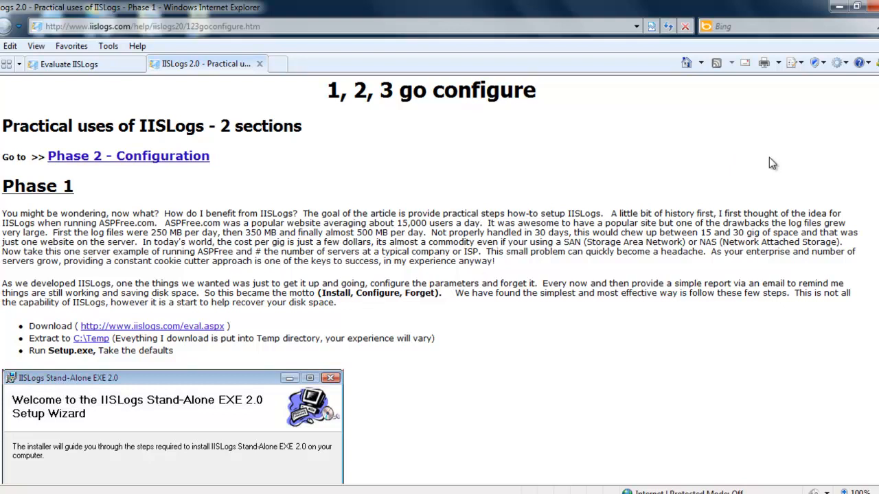